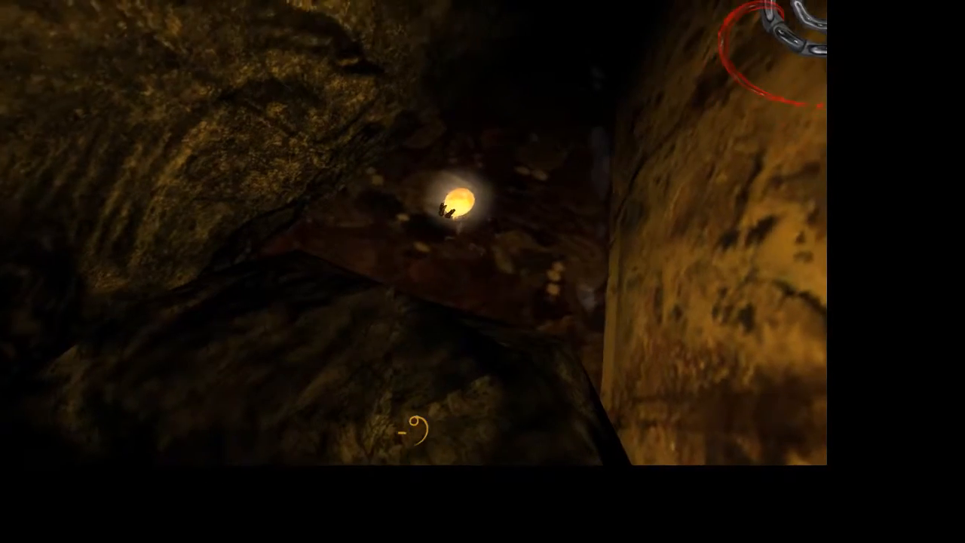
{"action": "mouse_move", "coordinate": [483, 272]}
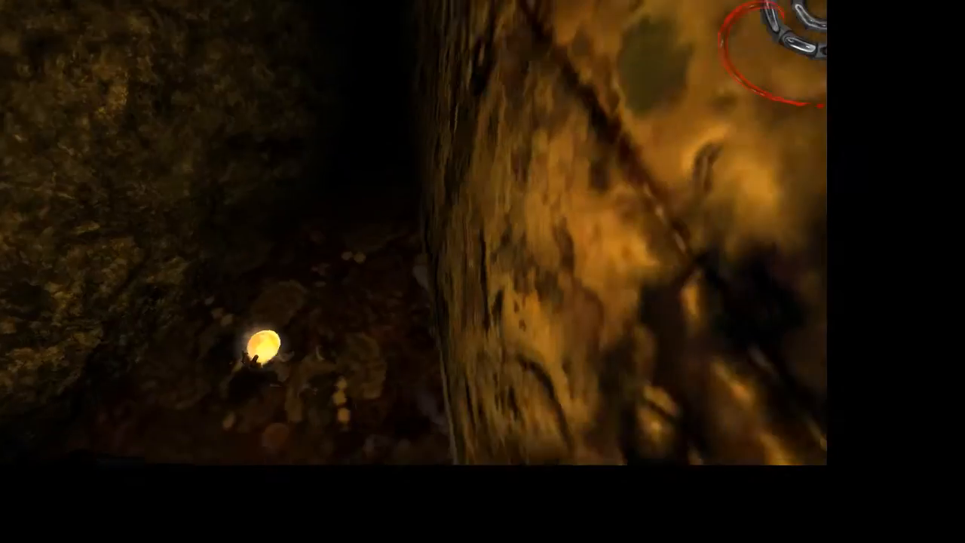
{"action": "mouse_move", "coordinate": [482, 271]}
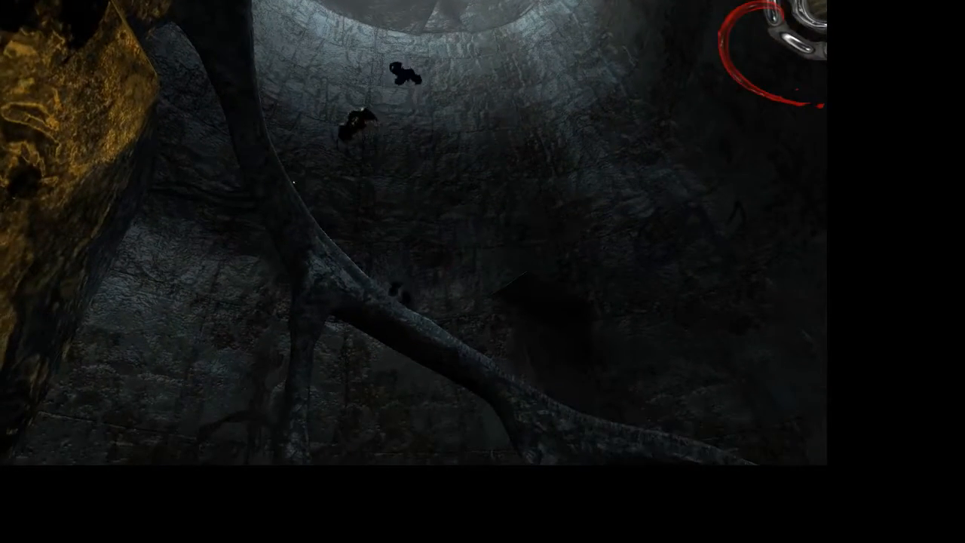
{"action": "mouse_move", "coordinate": [483, 271]}
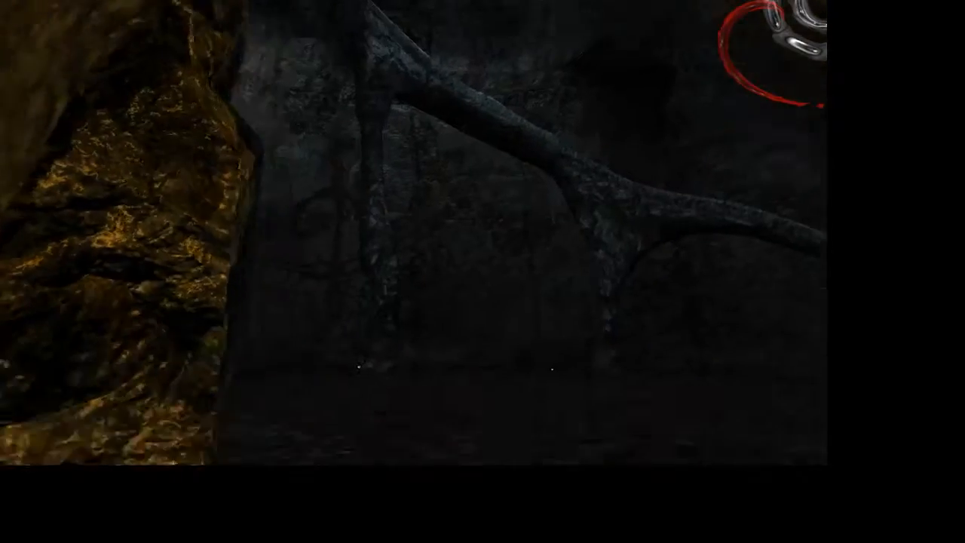
{"action": "mouse_move", "coordinate": [482, 271]}
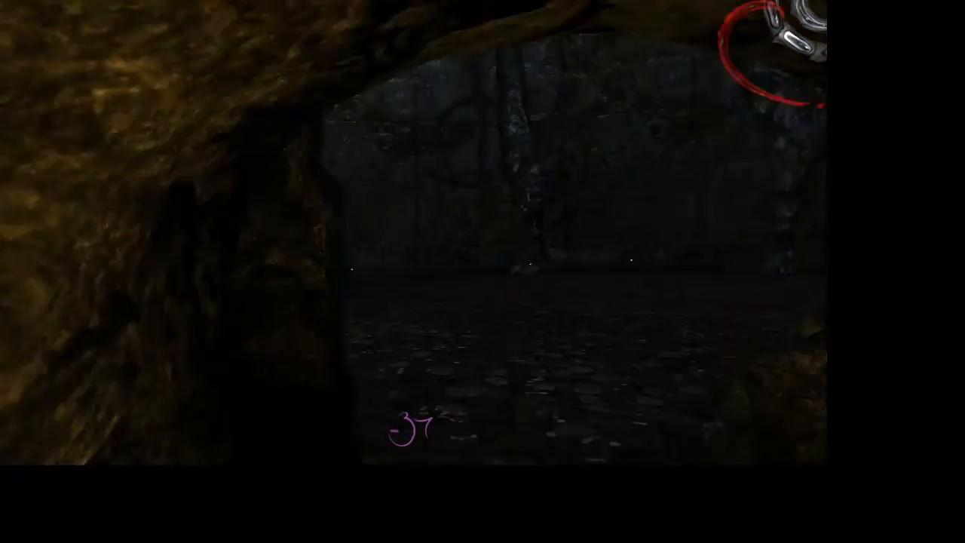
{"action": "mouse_move", "coordinate": [482, 271]}
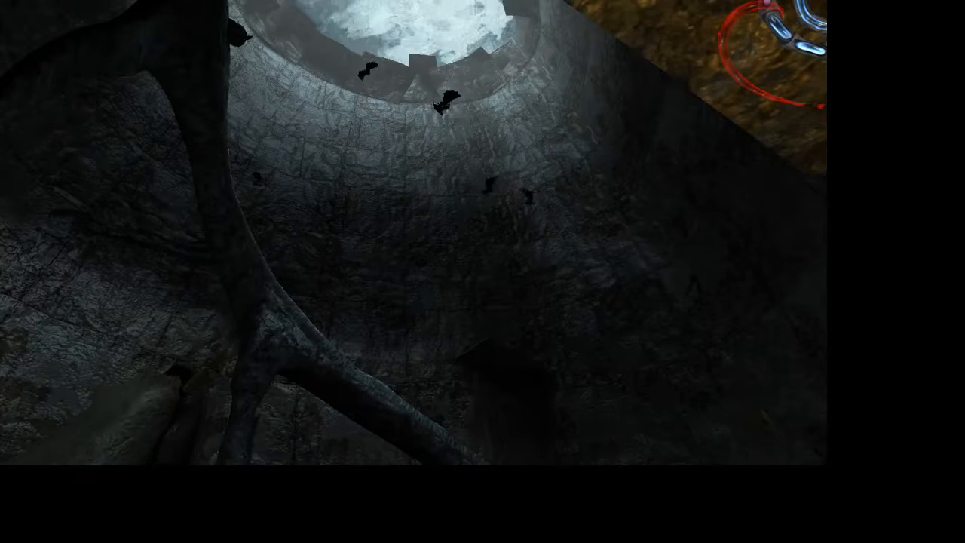
{"action": "mouse_move", "coordinate": [482, 271]}
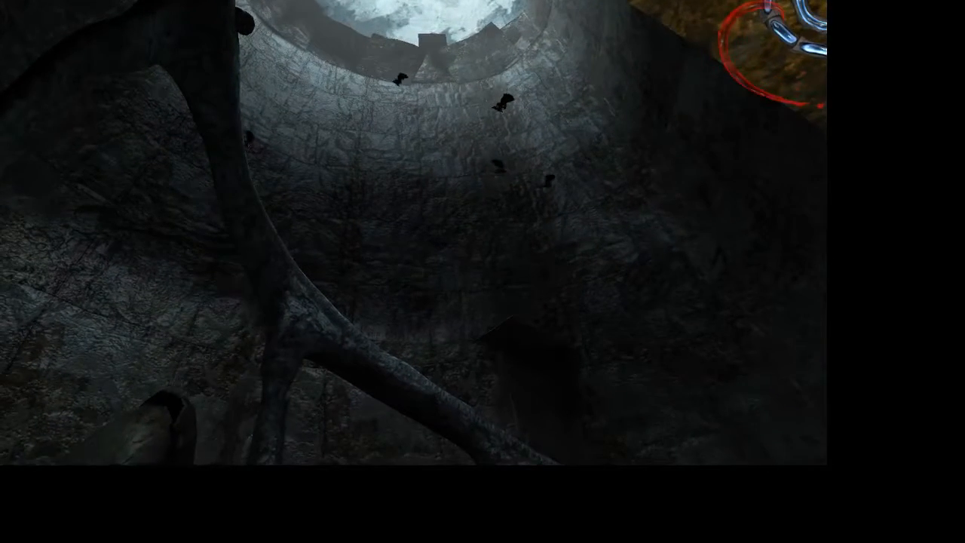
{"action": "mouse_move", "coordinate": [482, 272]}
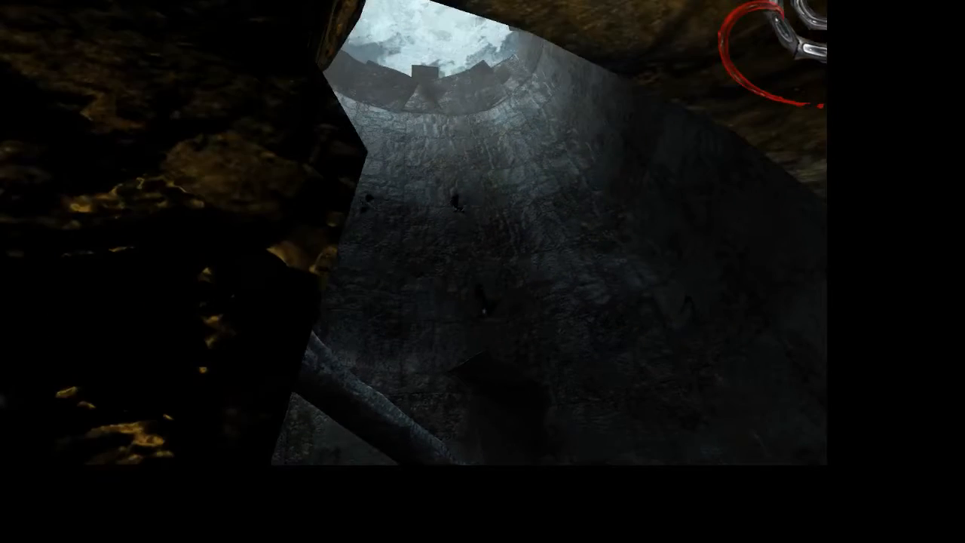
{"action": "mouse_move", "coordinate": [483, 271]}
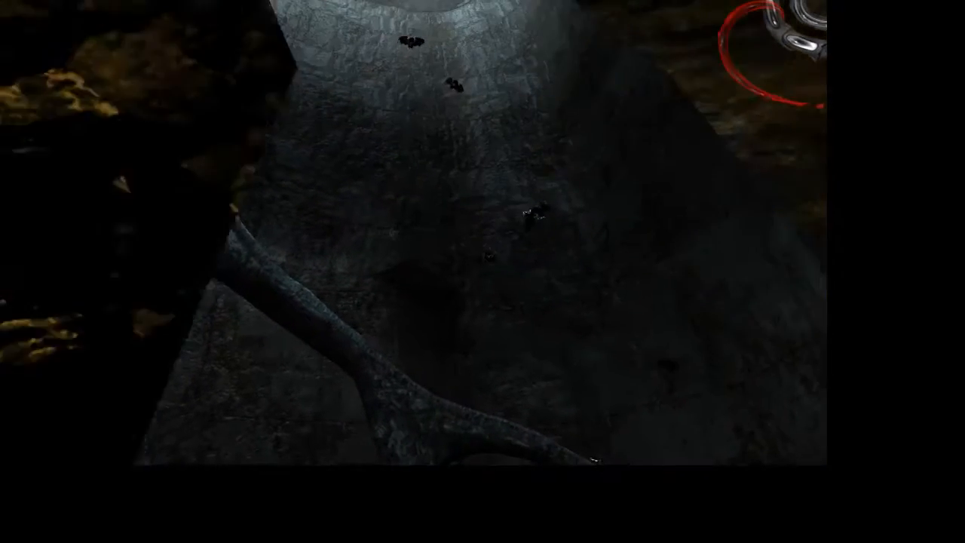
{"action": "mouse_move", "coordinate": [482, 271]}
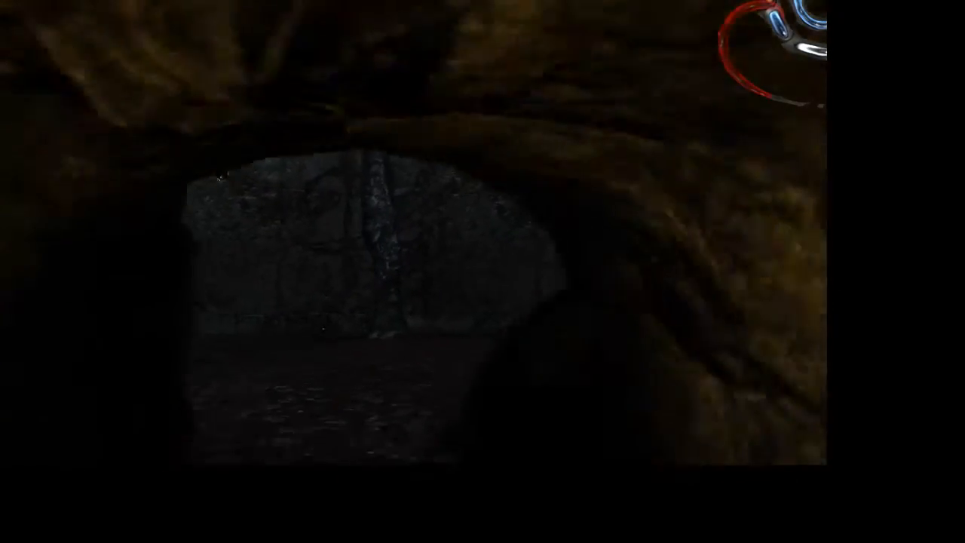
{"action": "mouse_move", "coordinate": [452, 328]}
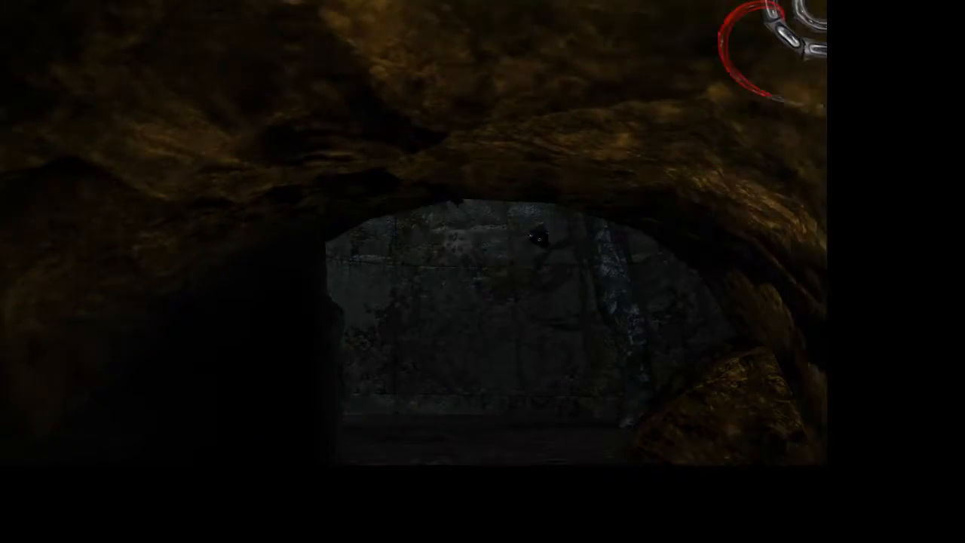
{"action": "mouse_move", "coordinate": [482, 271]}
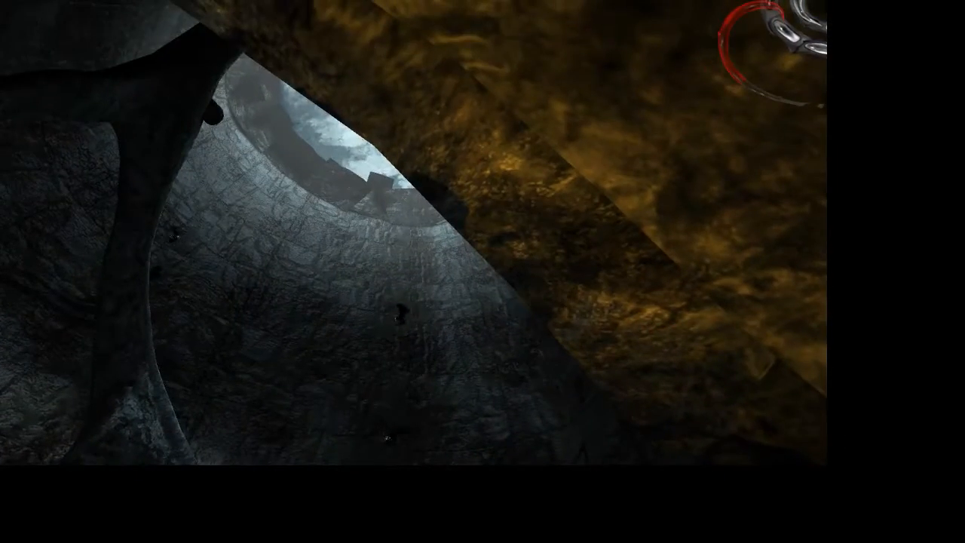
{"action": "mouse_move", "coordinate": [482, 271]}
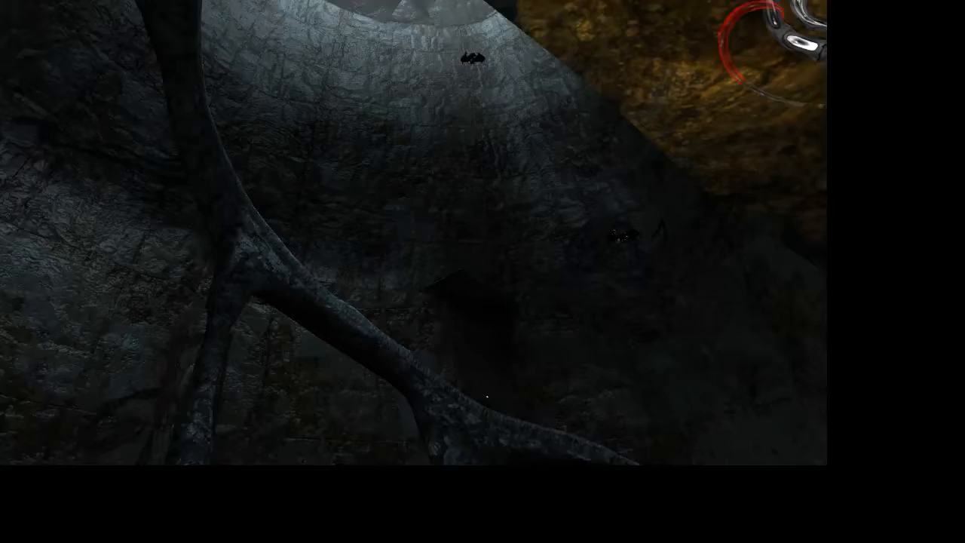
{"action": "mouse_move", "coordinate": [483, 272]}
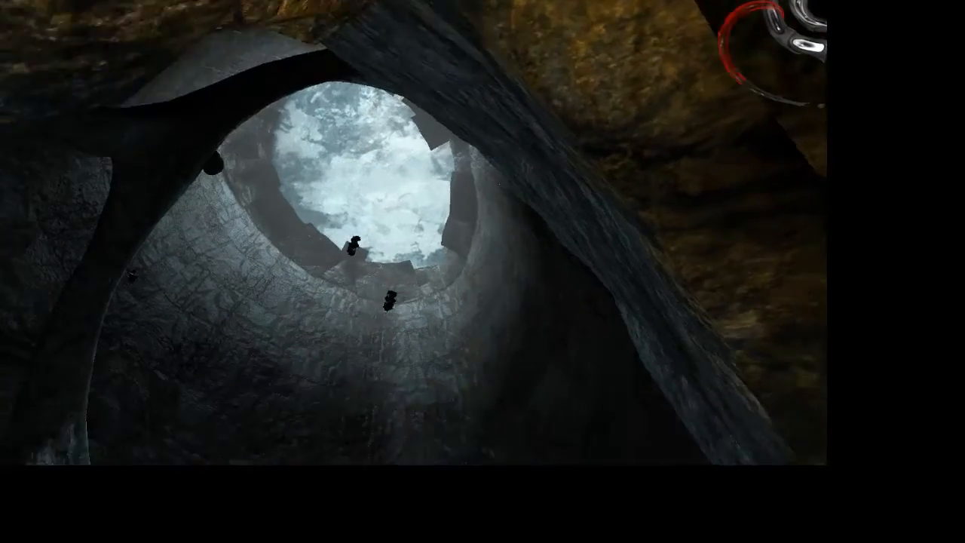
{"action": "mouse_move", "coordinate": [482, 272]}
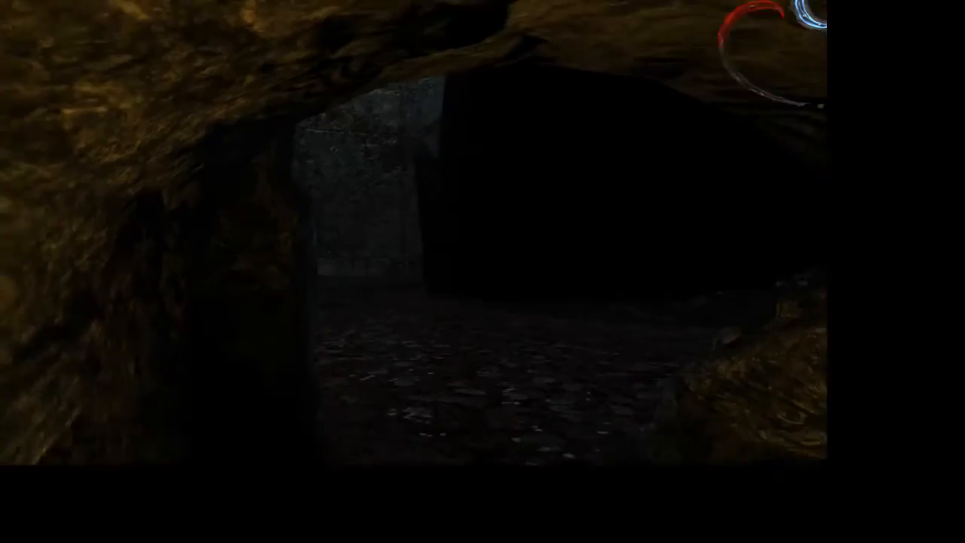
{"action": "mouse_move", "coordinate": [482, 271]}
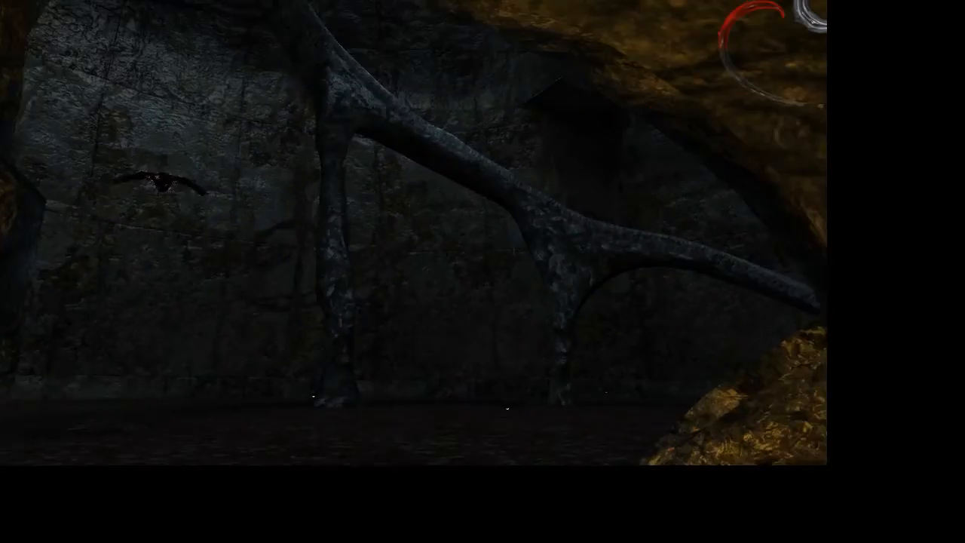
{"action": "mouse_move", "coordinate": [482, 271]}
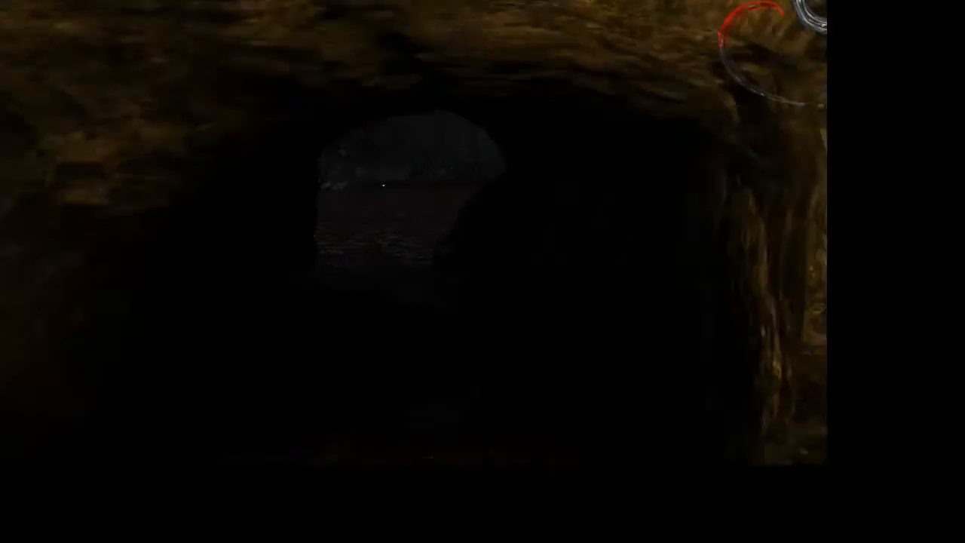
{"action": "mouse_move", "coordinate": [482, 271]}
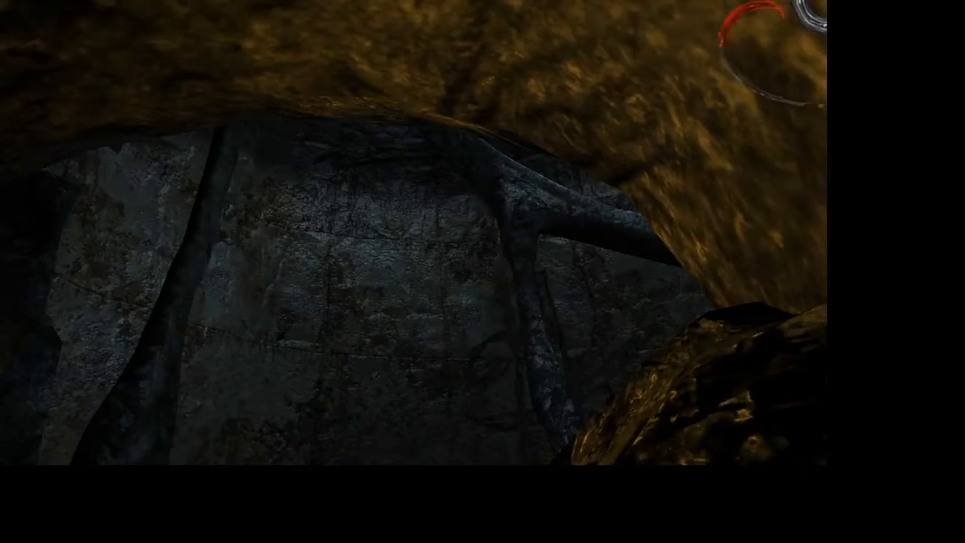
{"action": "mouse_move", "coordinate": [483, 271]}
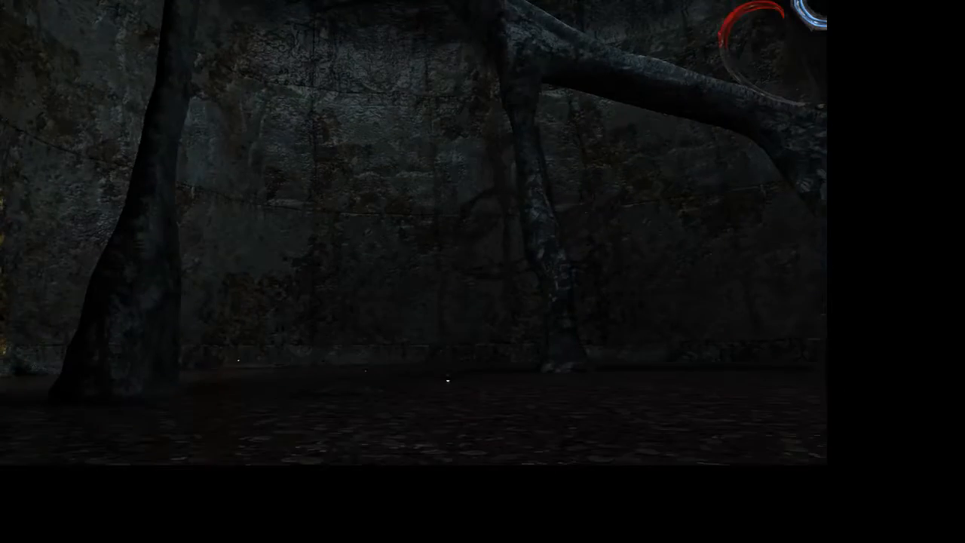
{"action": "mouse_move", "coordinate": [483, 226]}
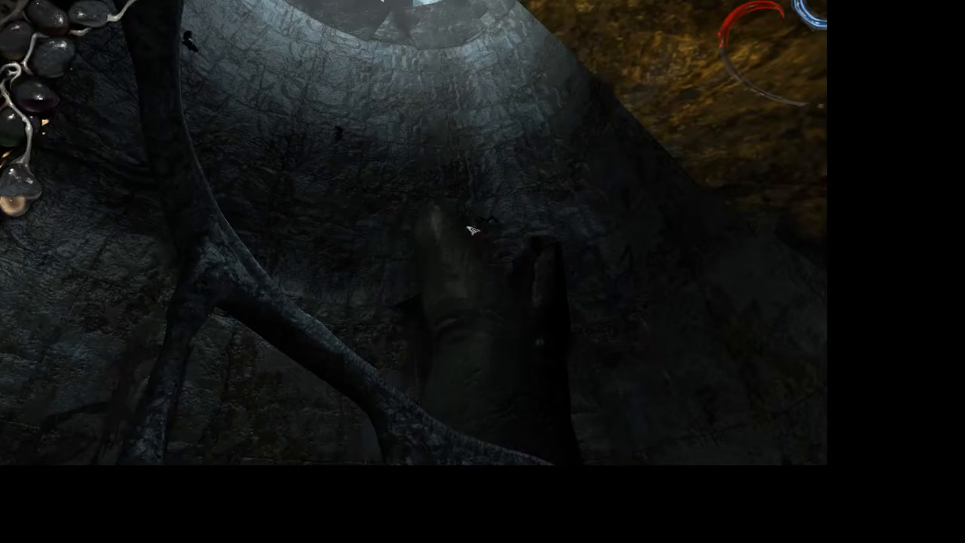
{"action": "mouse_move", "coordinate": [467, 233]}
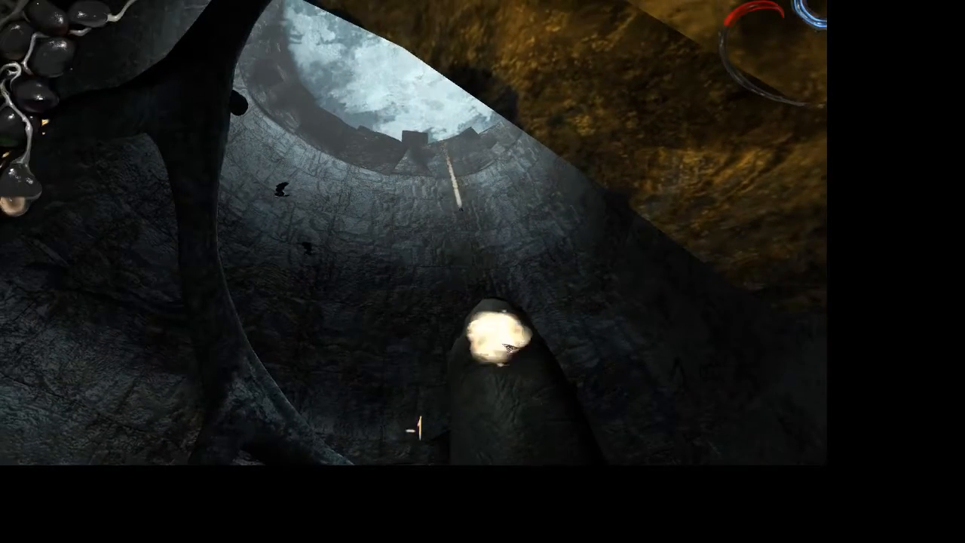
{"action": "mouse_move", "coordinate": [483, 271]}
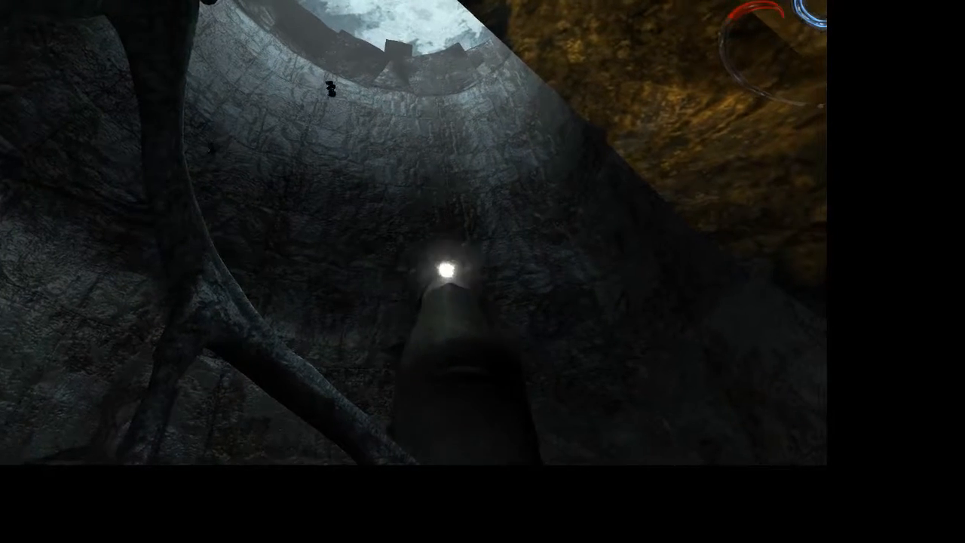
{"action": "mouse_move", "coordinate": [483, 272]}
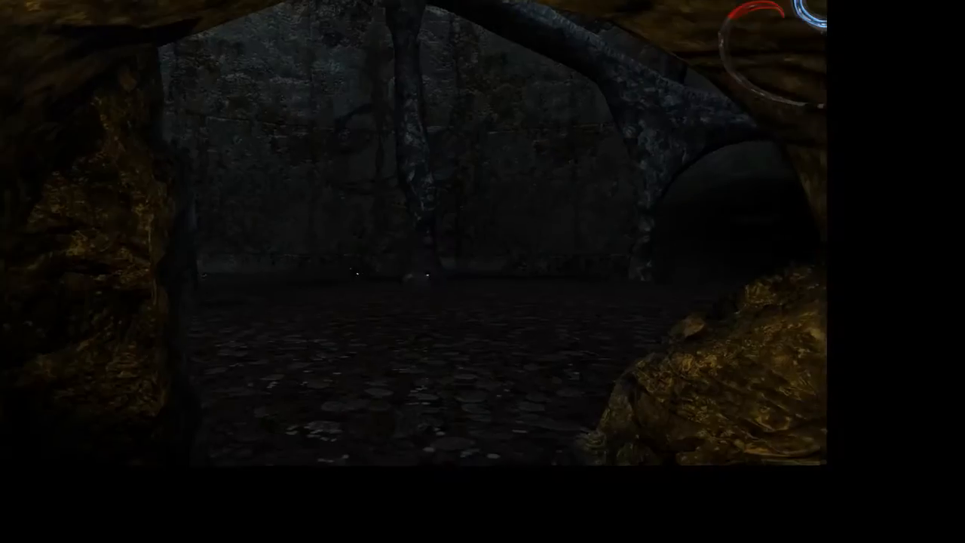
{"action": "mouse_move", "coordinate": [482, 226]}
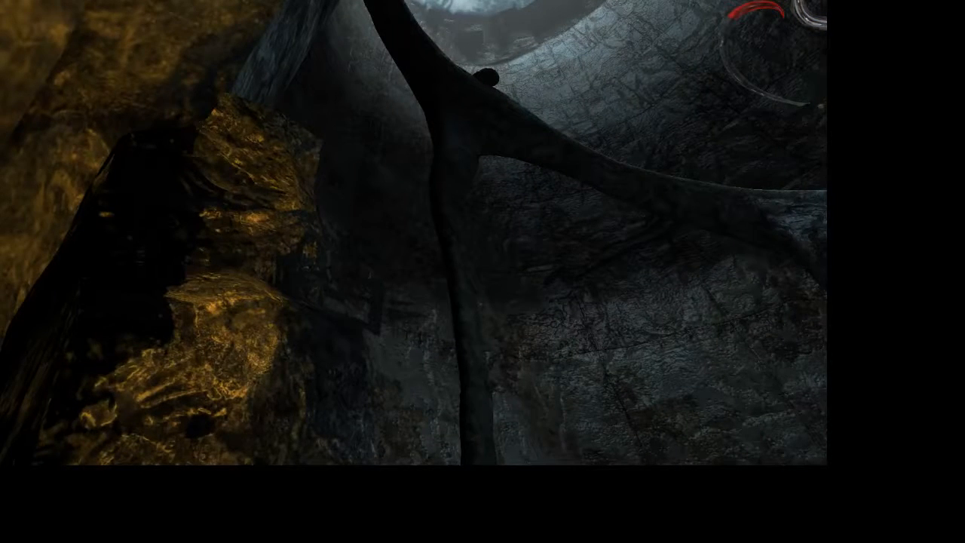
{"action": "mouse_move", "coordinate": [483, 271]}
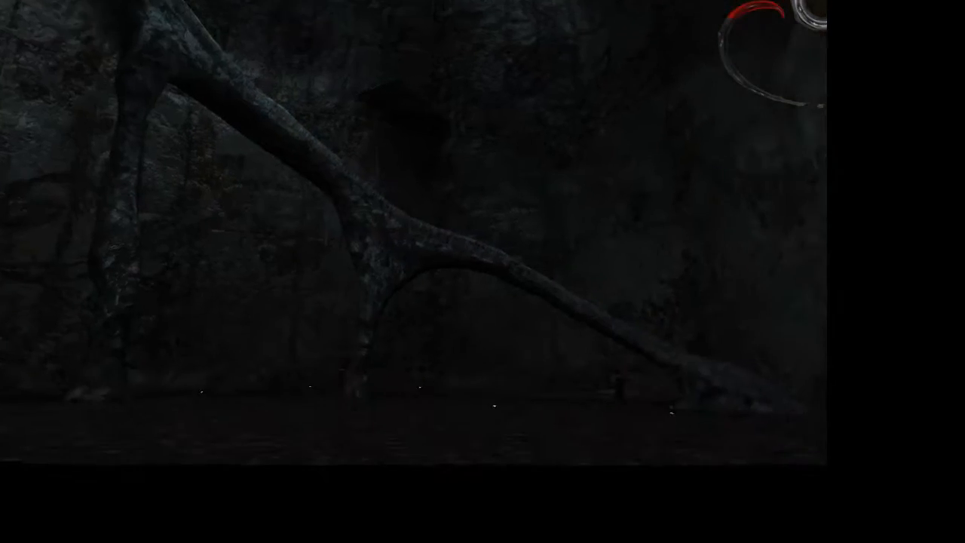
{"action": "mouse_move", "coordinate": [482, 271]}
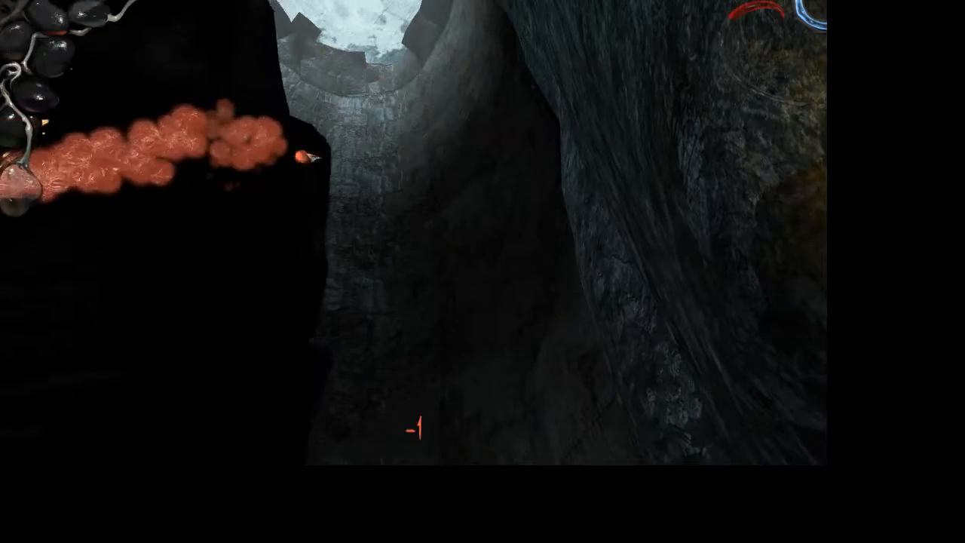
{"action": "mouse_move", "coordinate": [482, 271]}
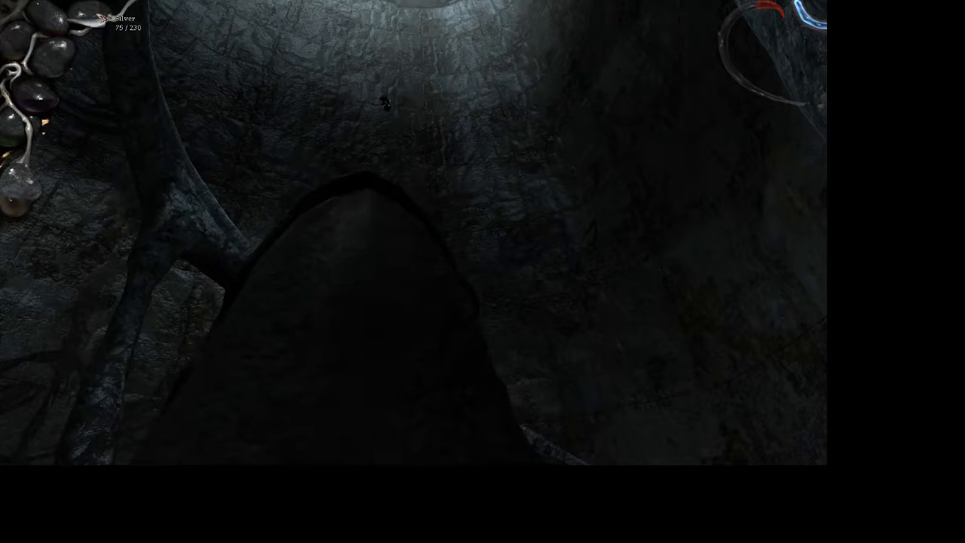
{"action": "mouse_move", "coordinate": [482, 271]}
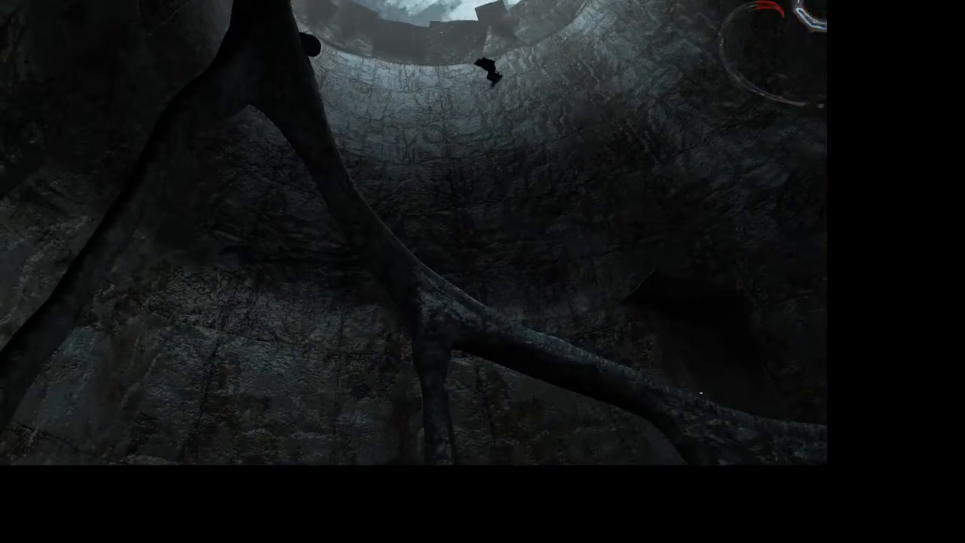
{"action": "mouse_move", "coordinate": [482, 271]}
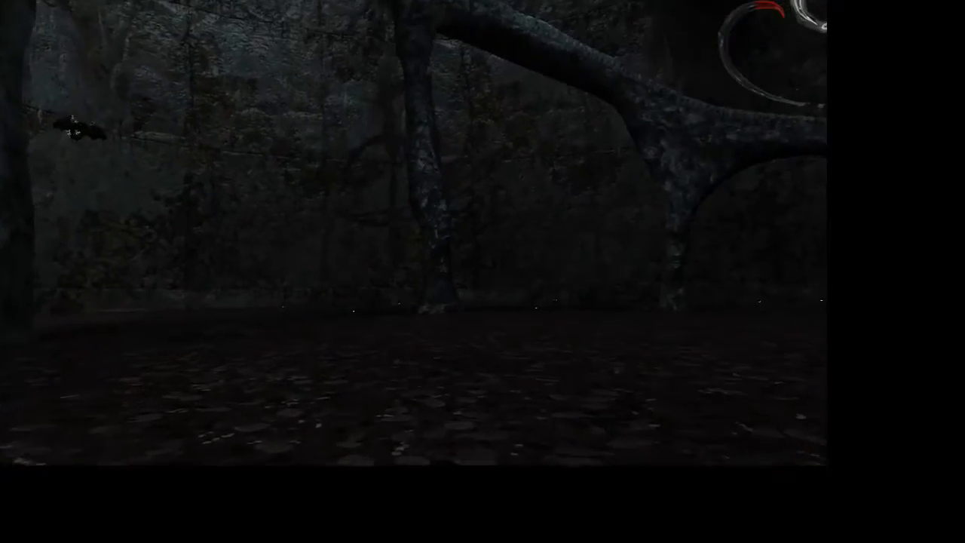
{"action": "mouse_move", "coordinate": [482, 272]}
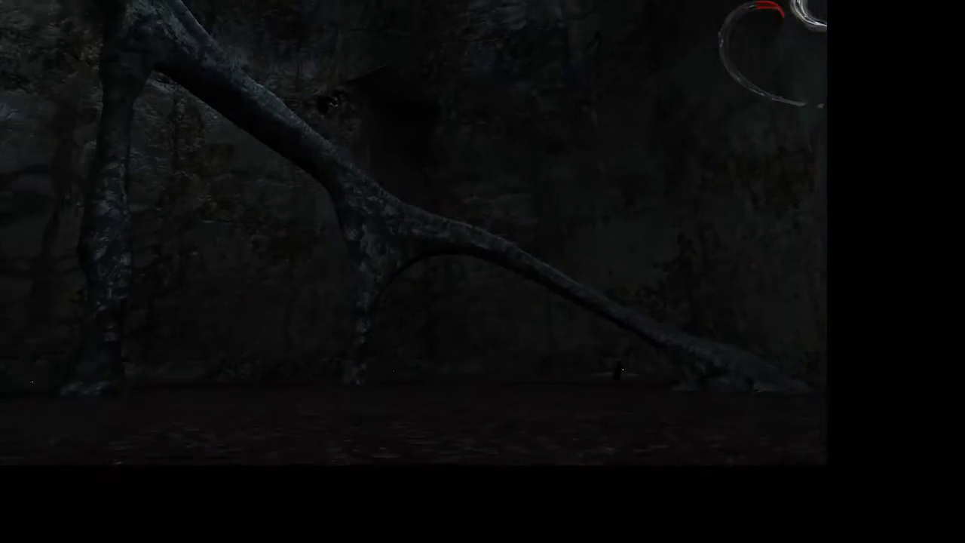